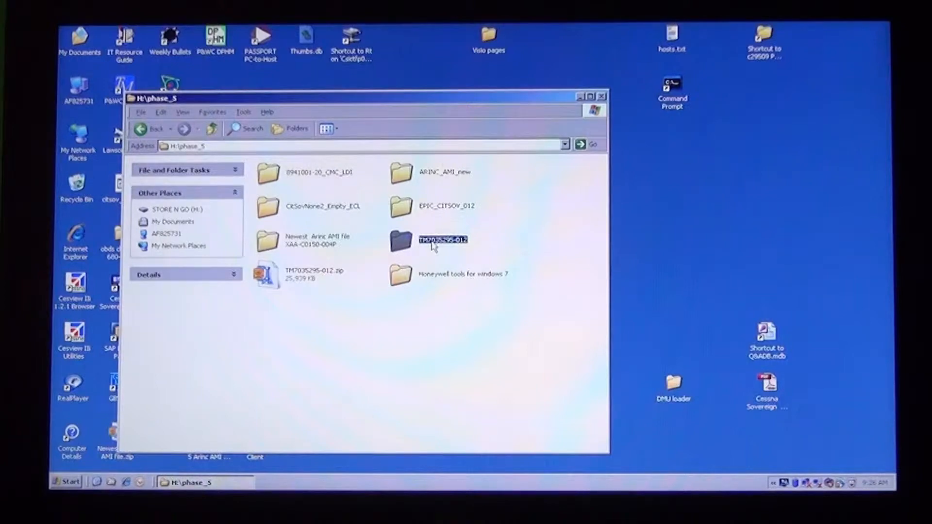
pyautogui.doubleClick(443, 239)
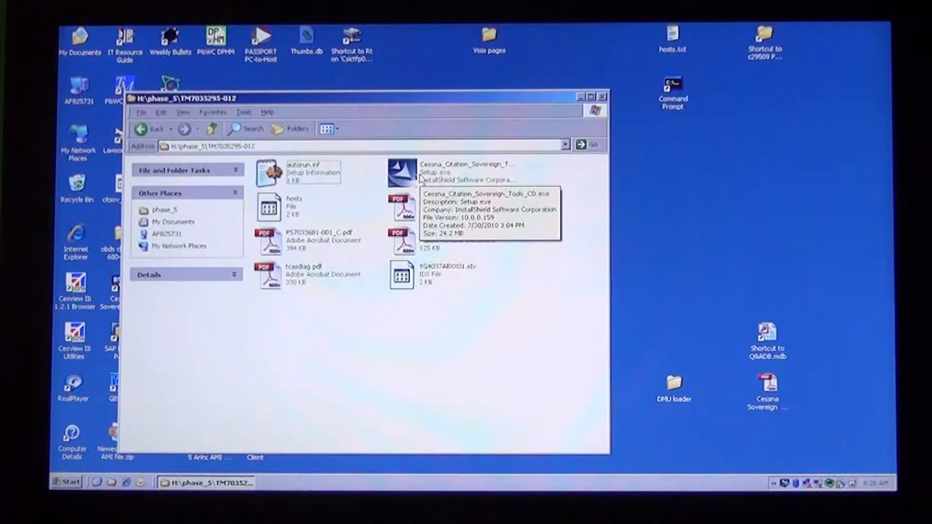
pyautogui.doubleClick(401, 173)
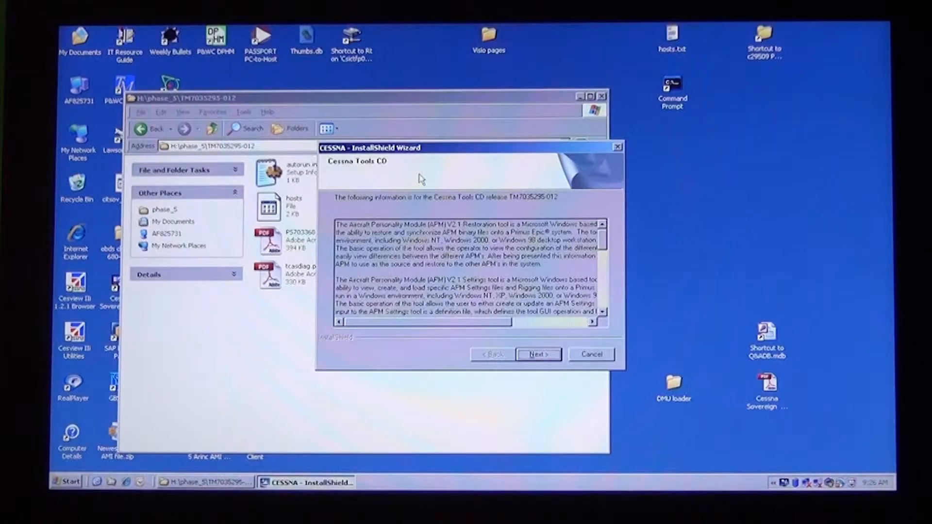
# Step: Accept the Cessna Tools license and install CMC Remote Terminal, APM Settings and APM Restoration
pyautogui.click(537, 354)
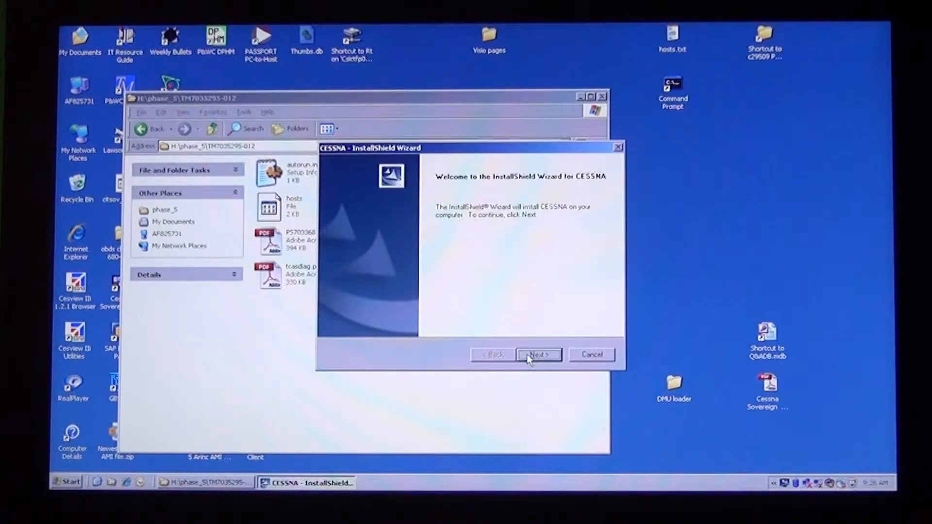
pyautogui.click(537, 354)
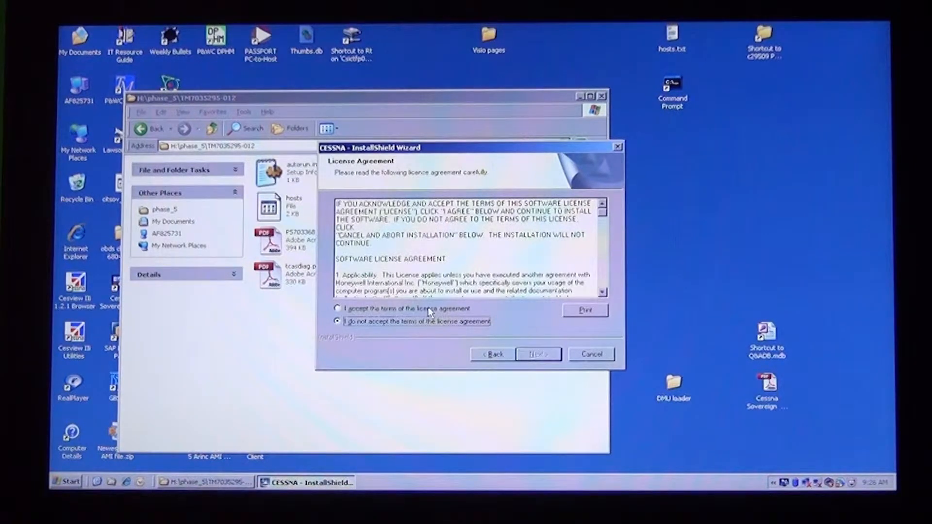
pyautogui.click(537, 354)
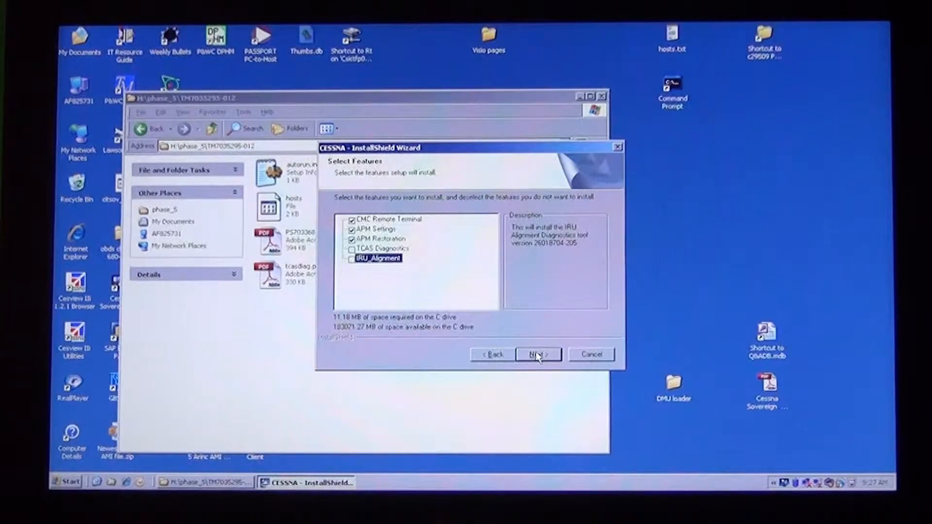
pyautogui.click(538, 354)
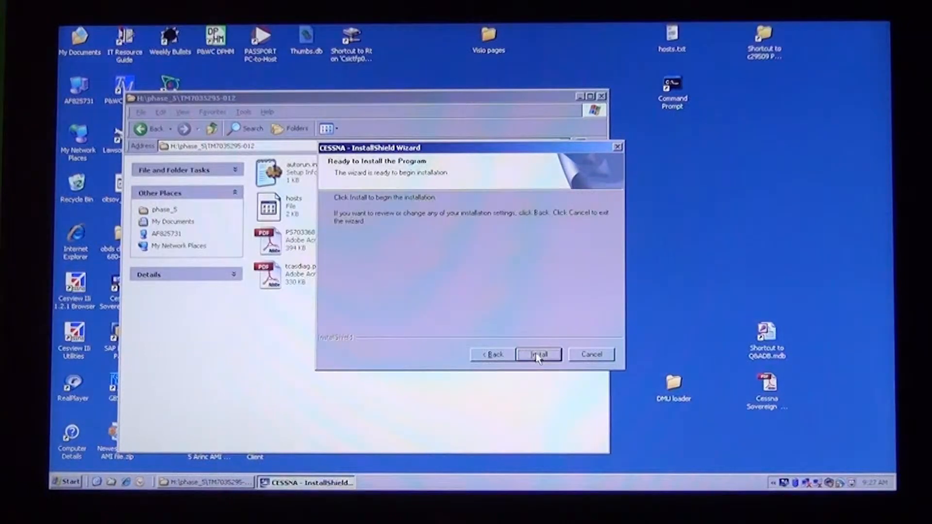
pyautogui.click(538, 354)
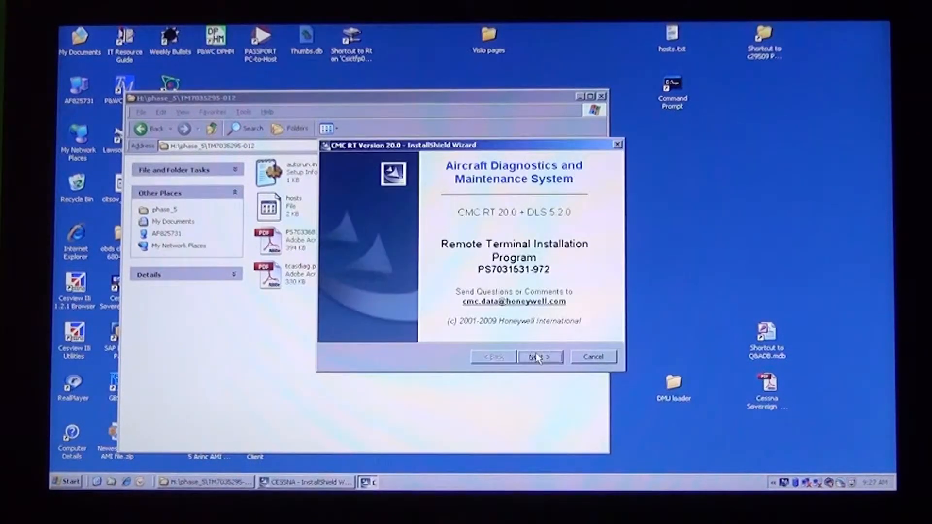
# Step: Install CMC Remote Terminal to C:\CMC with node 192.168.200.1, accepting the license
pyautogui.click(537, 357)
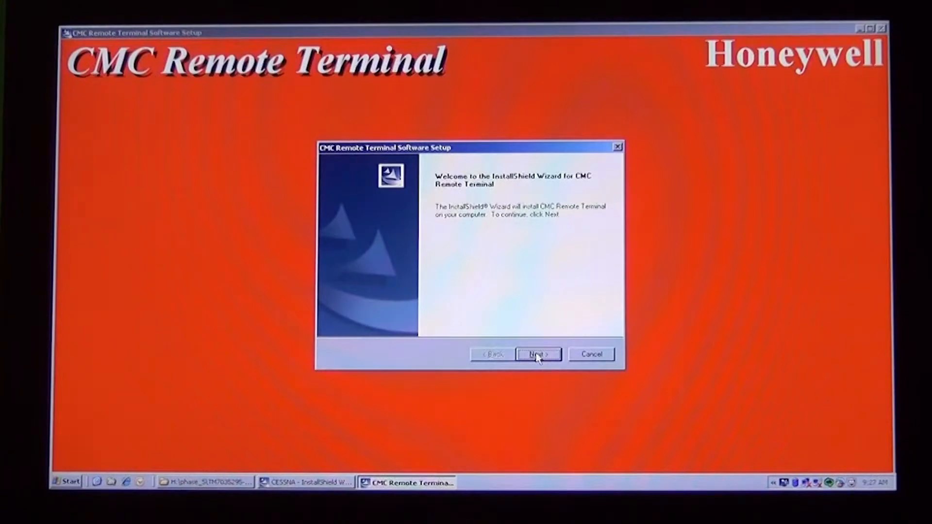
pyautogui.click(536, 354)
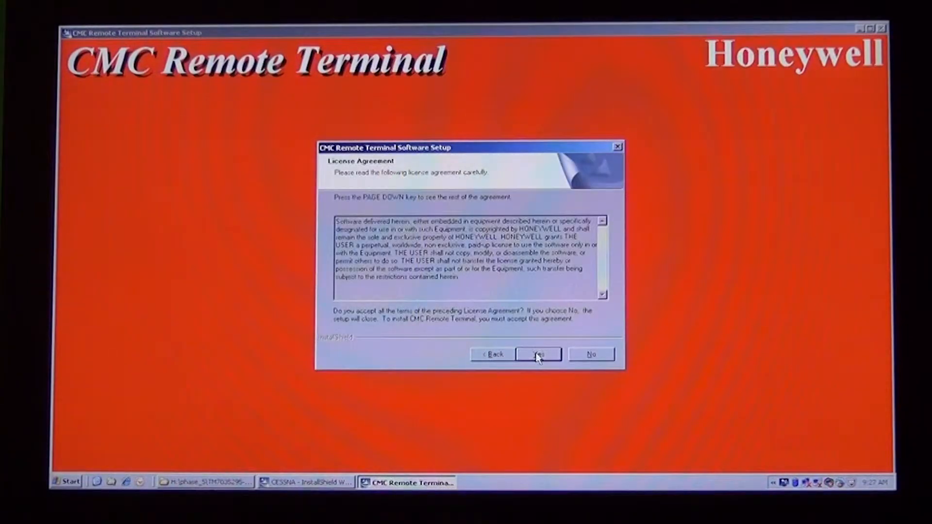
pyautogui.click(536, 354)
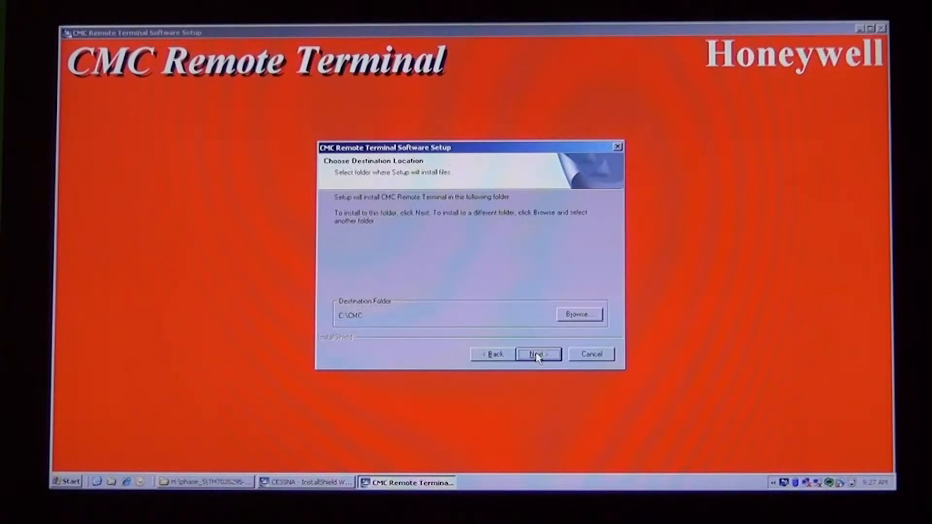
pyautogui.click(536, 354)
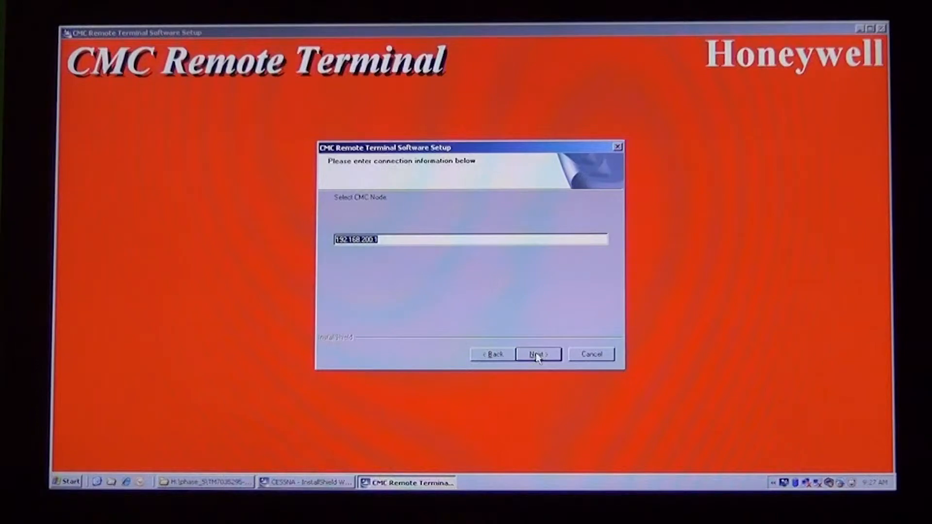
pyautogui.click(537, 355)
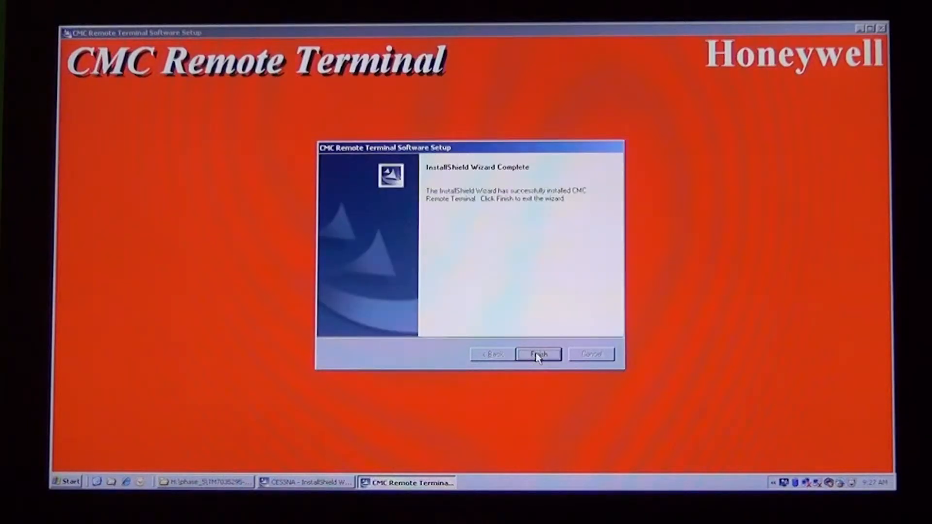
pyautogui.click(537, 354)
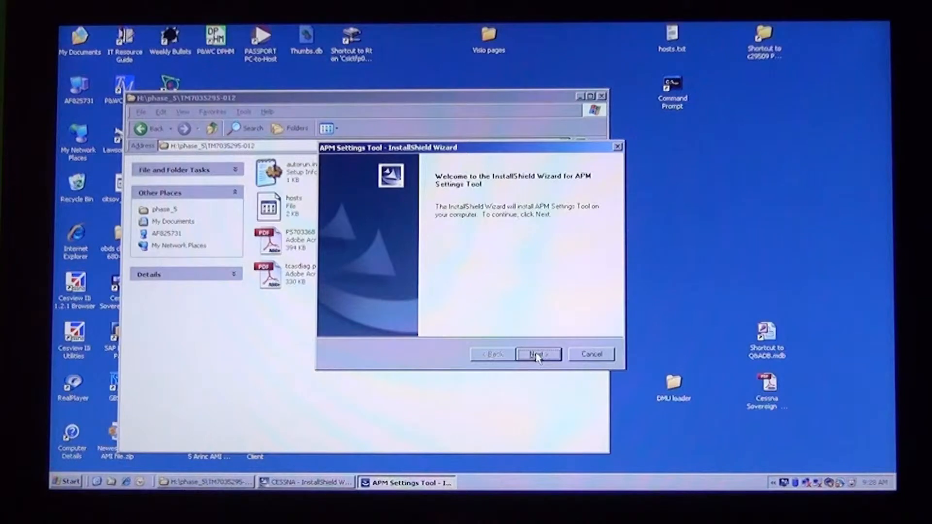
# Step: Install the APM Settings Tool with default customer info and Complete setup type
pyautogui.click(536, 354)
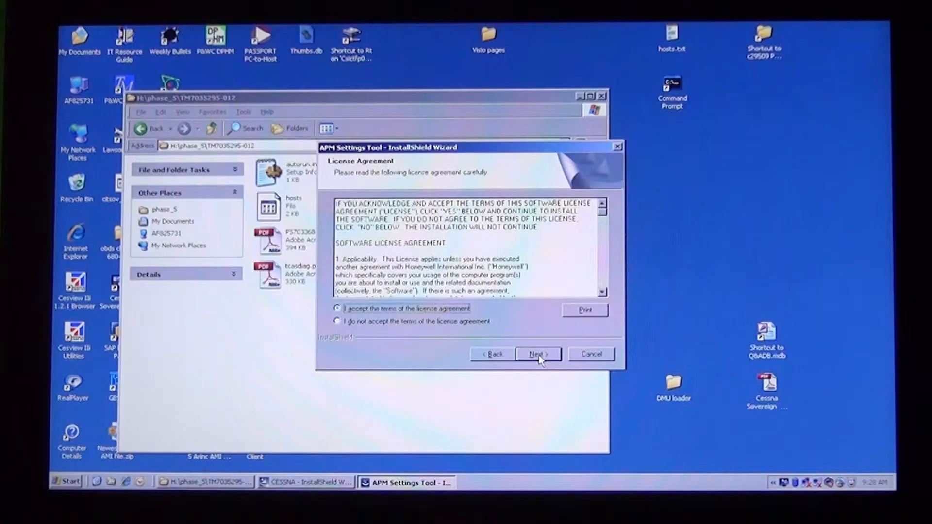
pyautogui.click(536, 353)
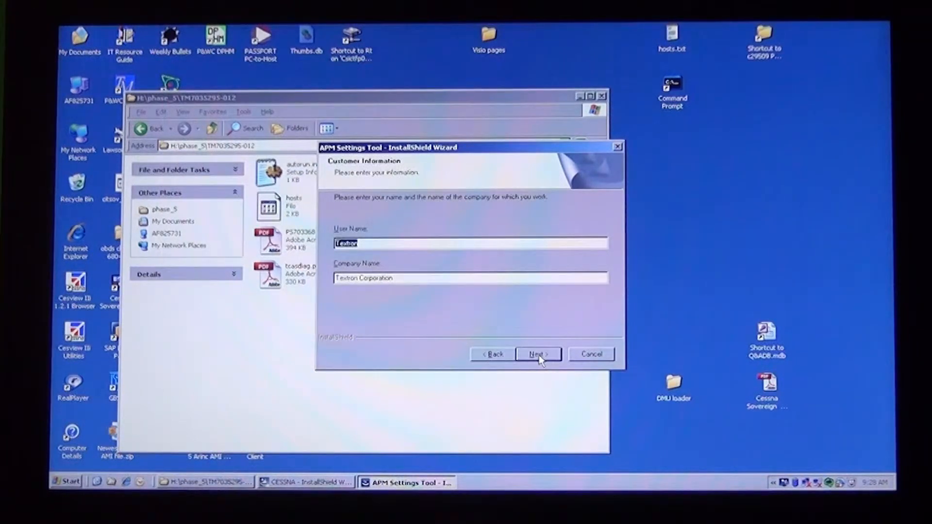
pyautogui.click(537, 354)
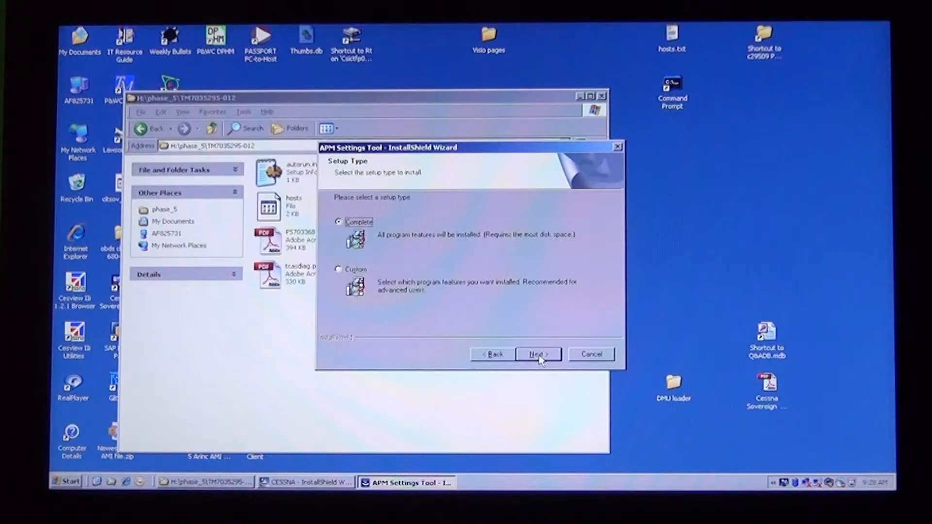
pyautogui.click(537, 354)
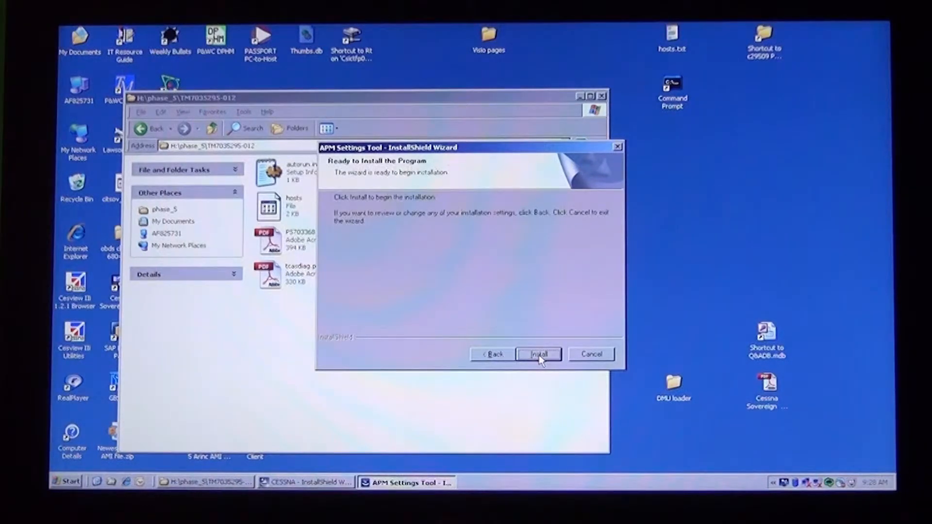
pyautogui.click(538, 354)
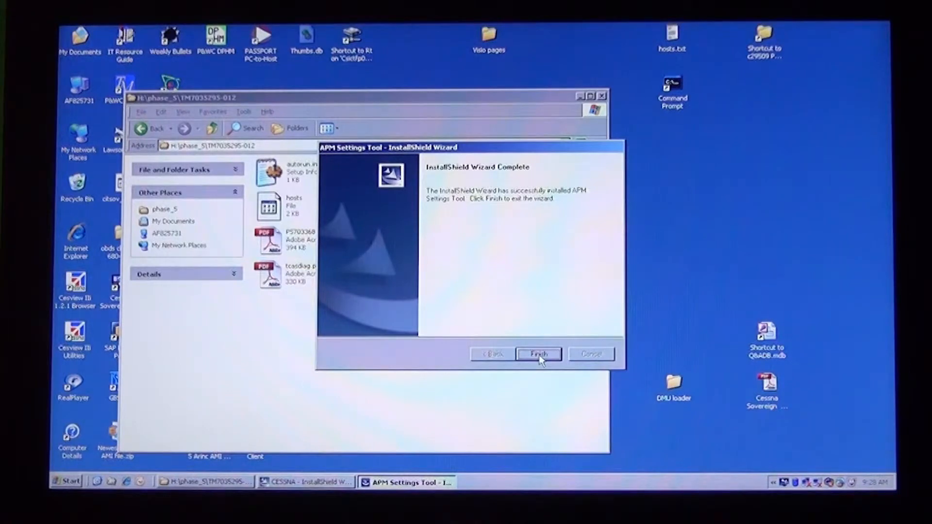
pyautogui.click(537, 354)
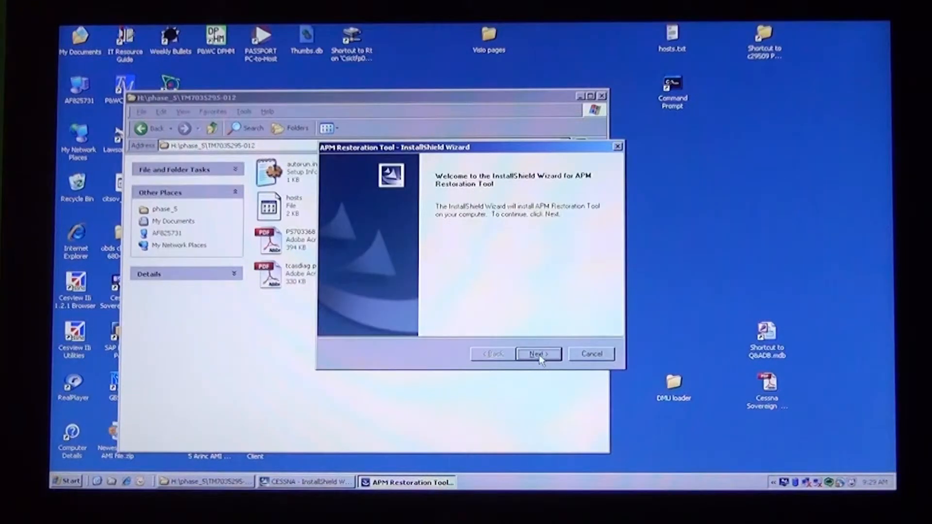
# Step: Start a Complete install of the APM Restoration Tool, keeping the default customer info
pyautogui.click(537, 353)
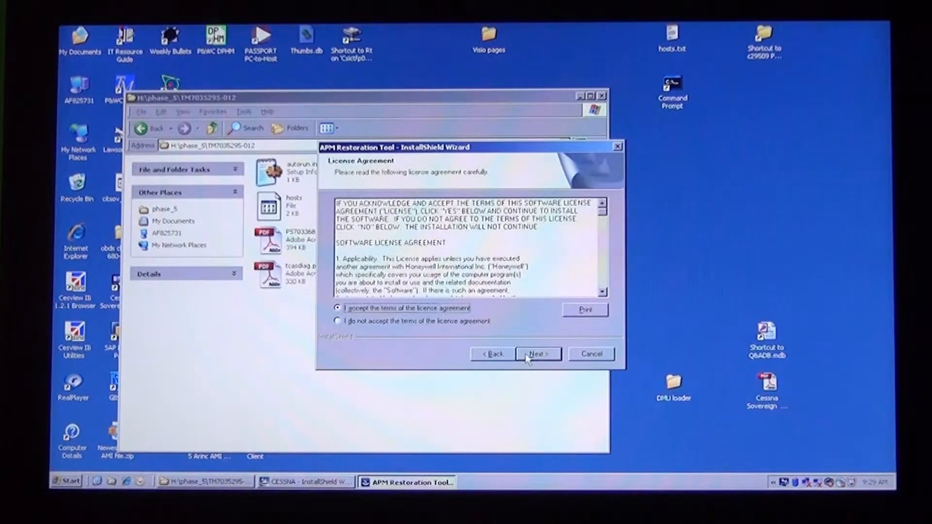
pyautogui.click(536, 353)
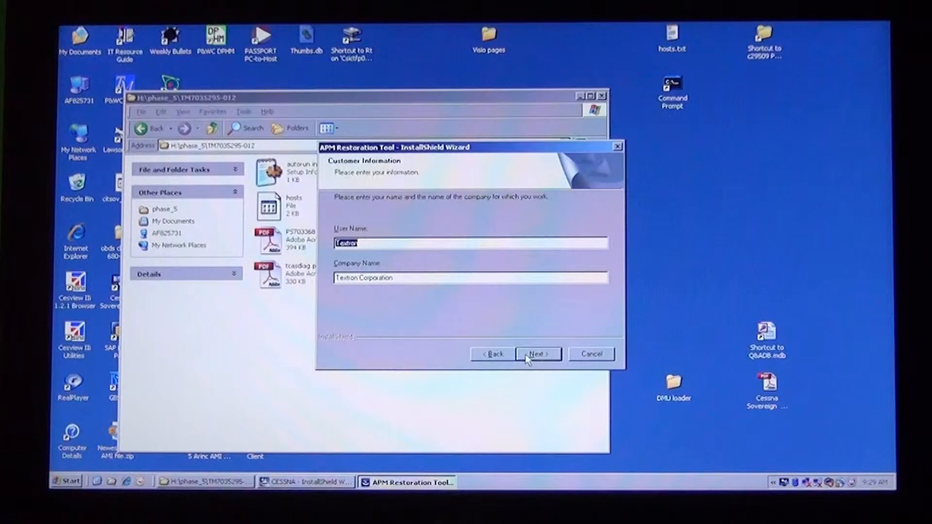
pyautogui.click(537, 353)
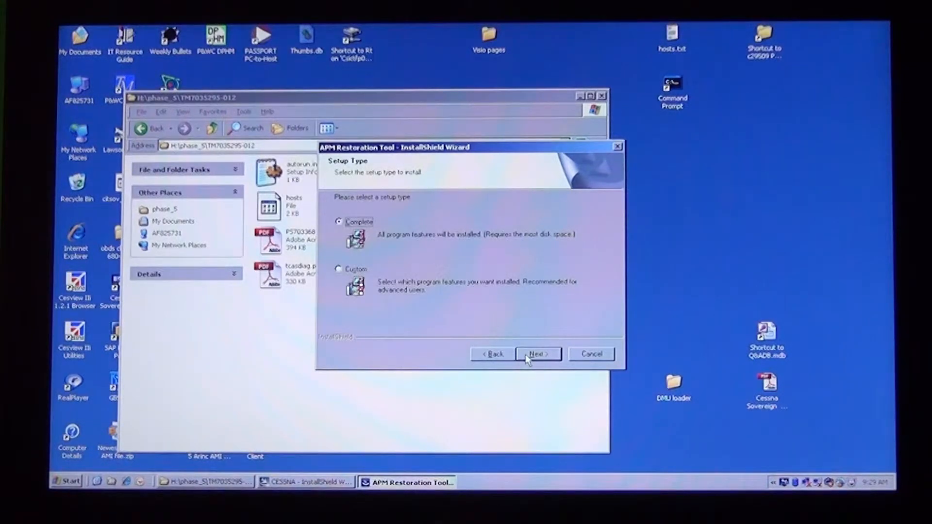
pyautogui.click(537, 354)
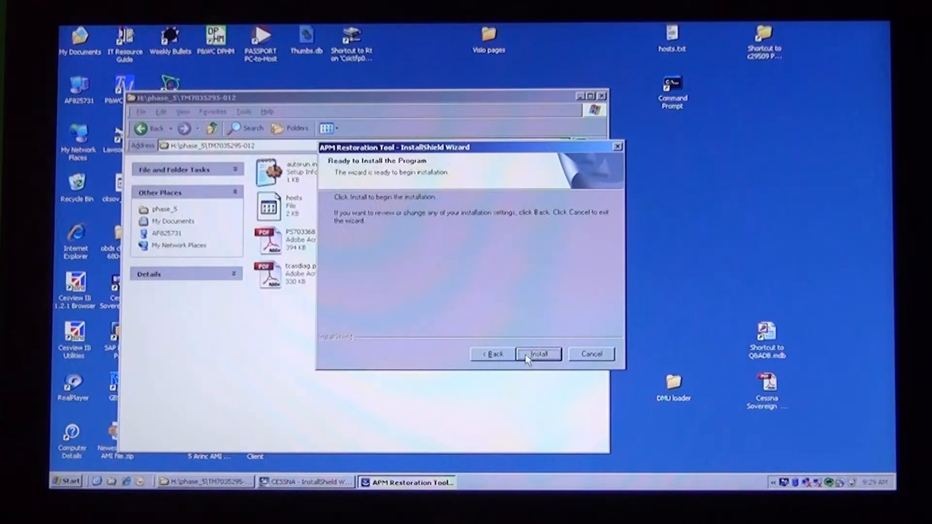
pyautogui.click(537, 354)
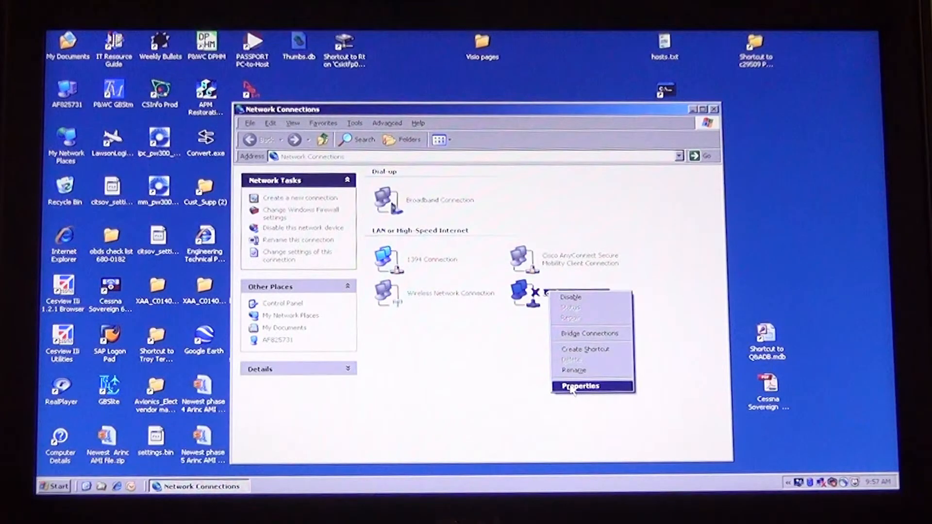
# Step: Open Internet Protocol (TCP/IP) Properties for the Local Area Connection
pyautogui.click(579, 386)
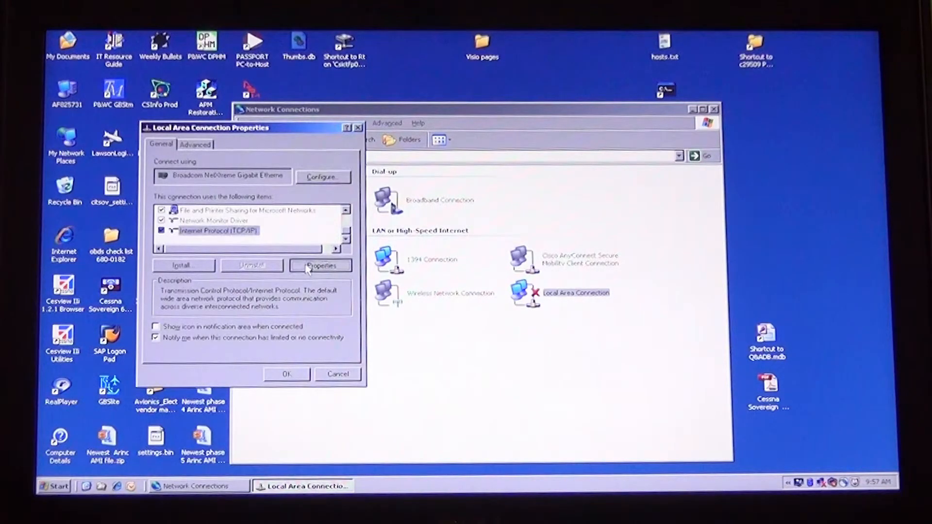
pyautogui.click(320, 265)
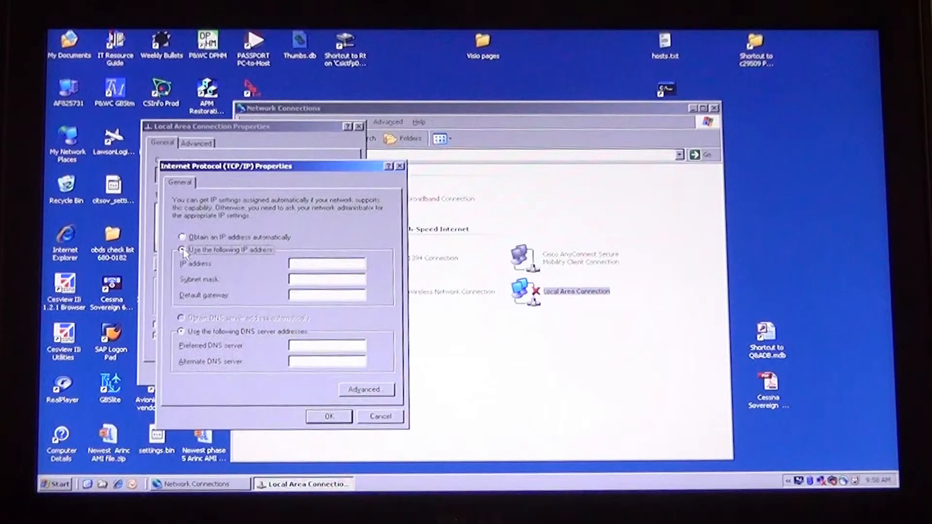
# Step: Set the static IP to 192.168.200.197 with subnet mask 255.255.0.0 and confirm
pyautogui.write('192.168.200.197')
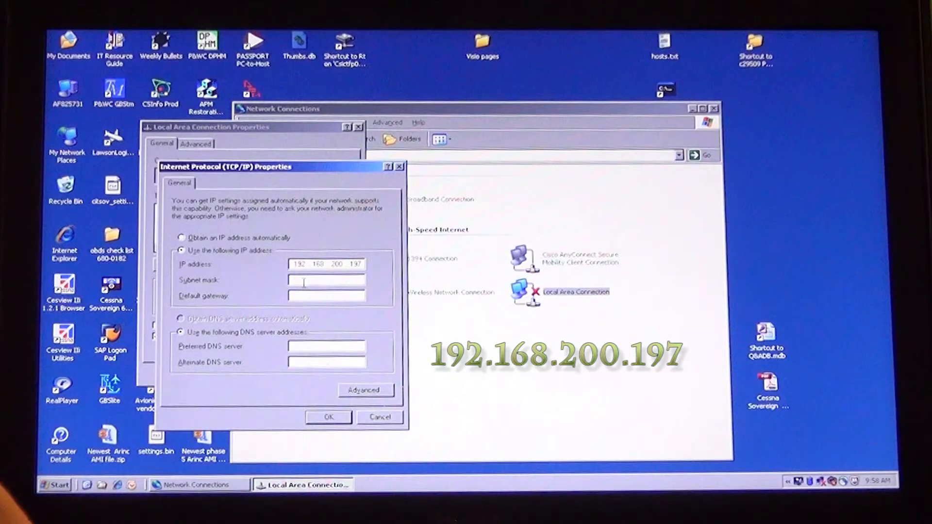
pyautogui.write('255.255.0.0')
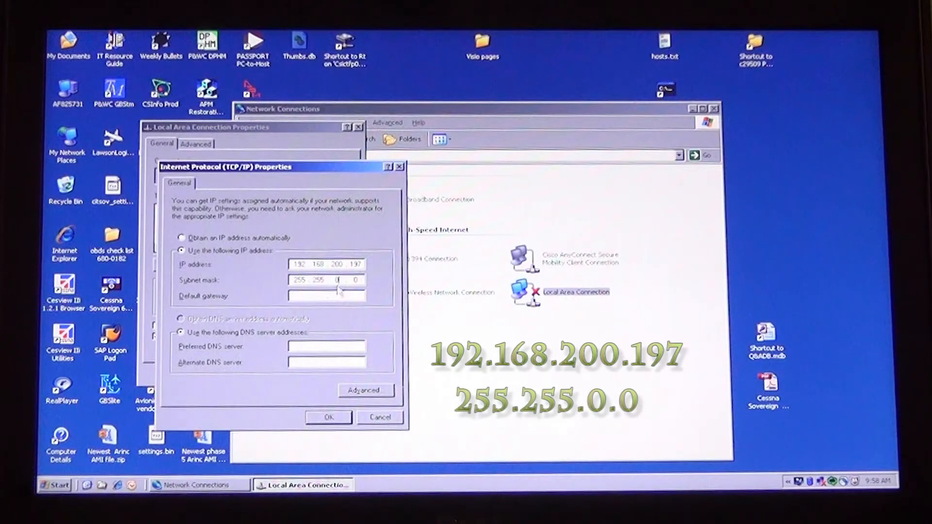
pyautogui.click(327, 418)
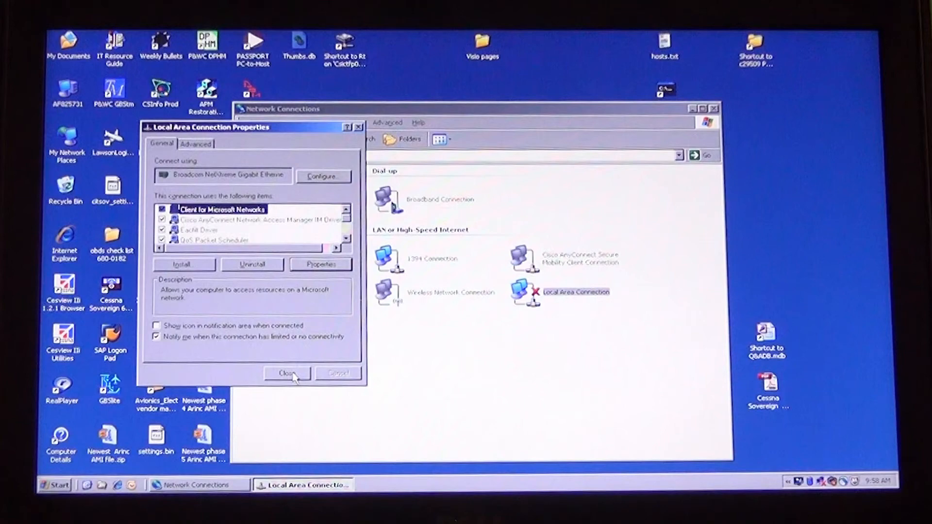
# Step: Close Local Area Connection Properties and bring up the Windows Firewall settings
pyautogui.click(287, 373)
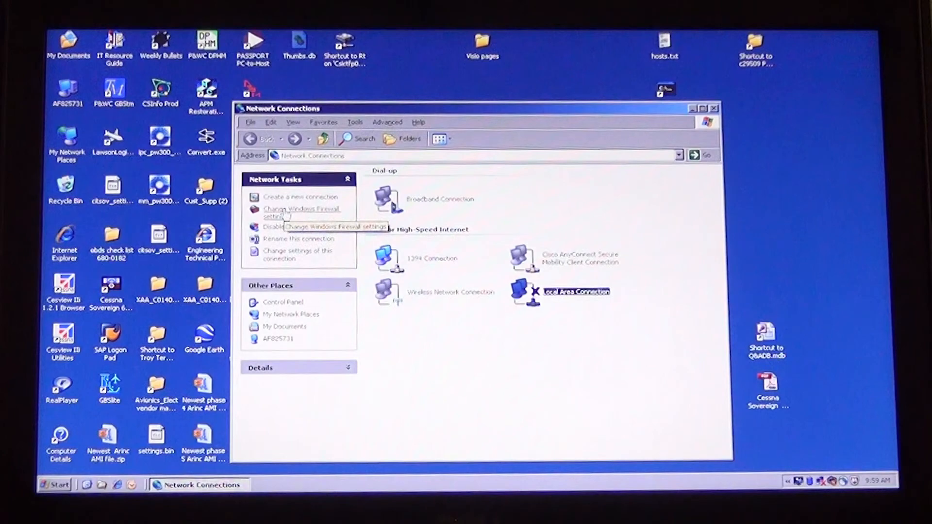
pyautogui.click(301, 212)
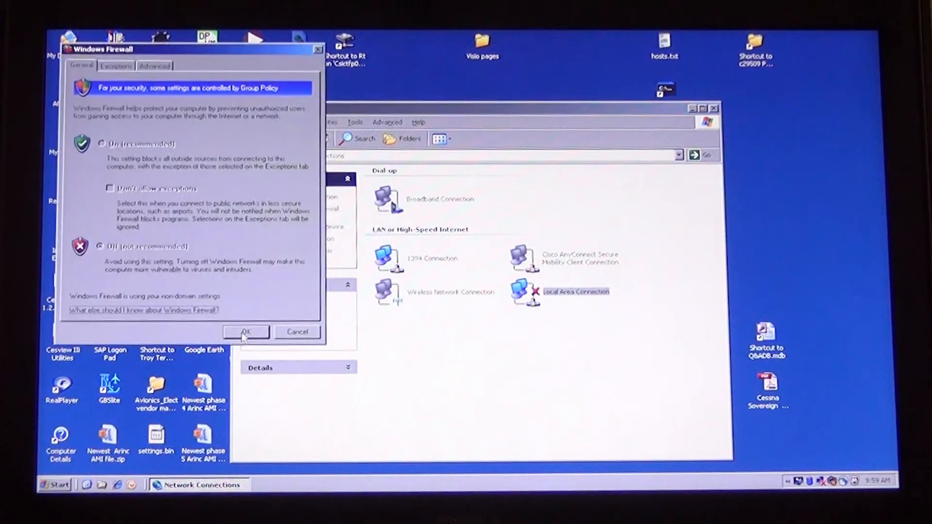